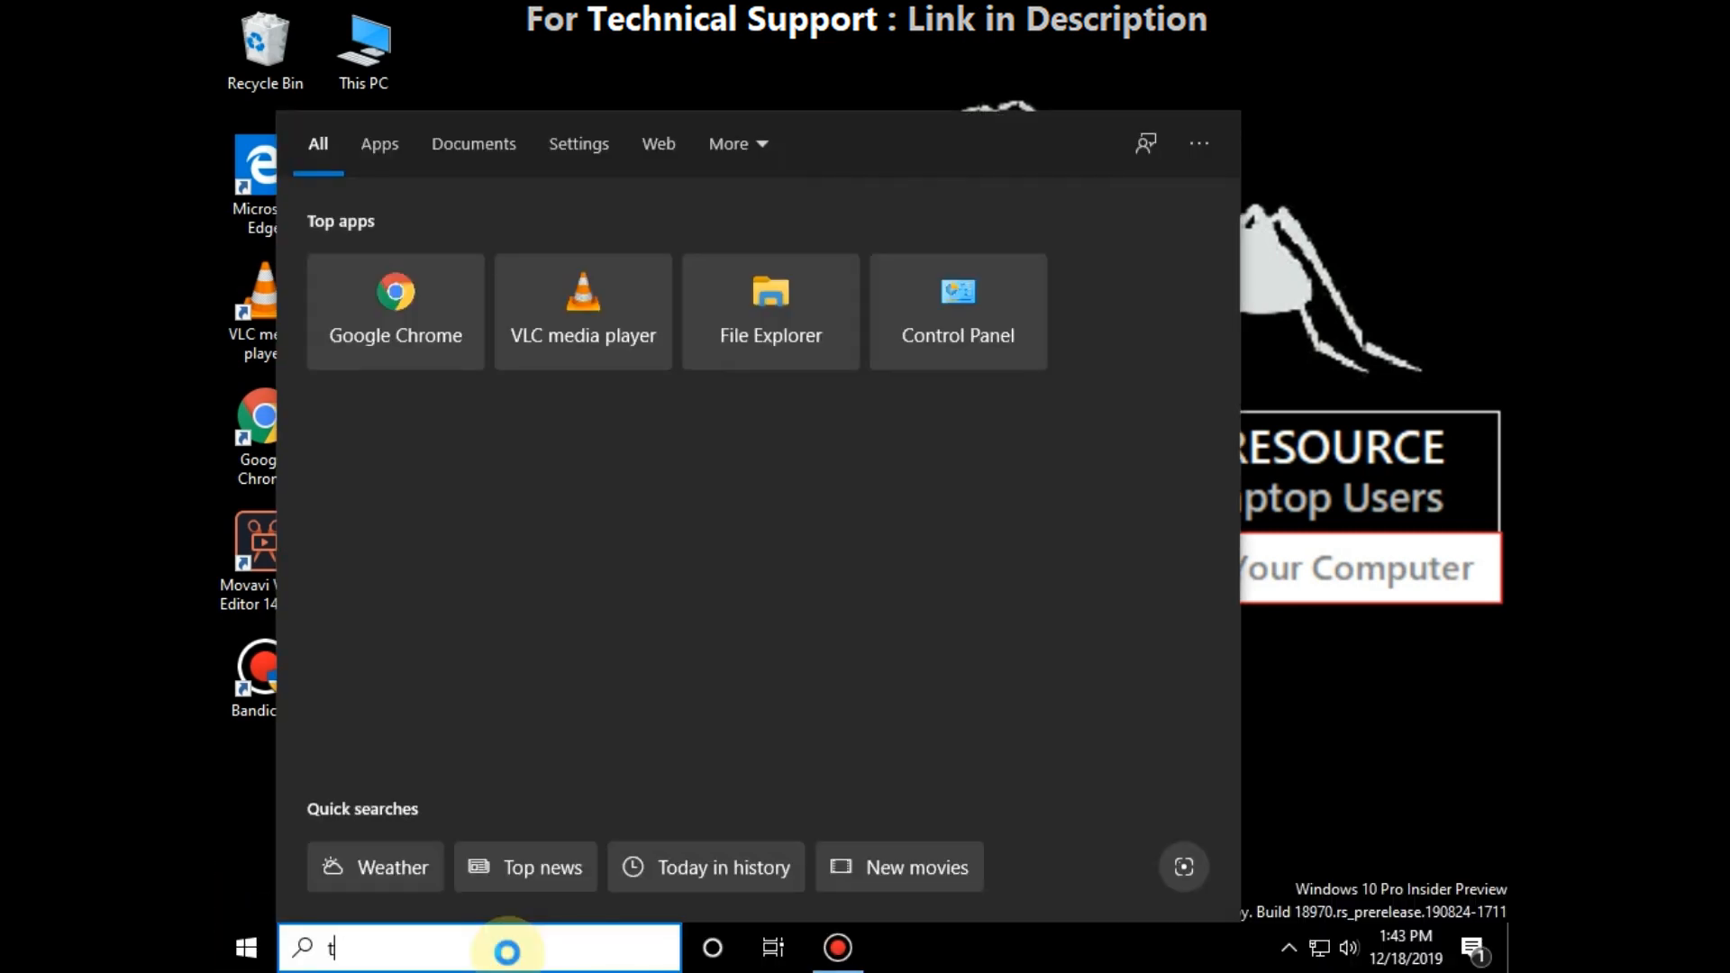
Step: Search 'troubleshoot' and open the Troubleshoot Other problems settings page
{"action": "type", "text": "roubleshoot"}
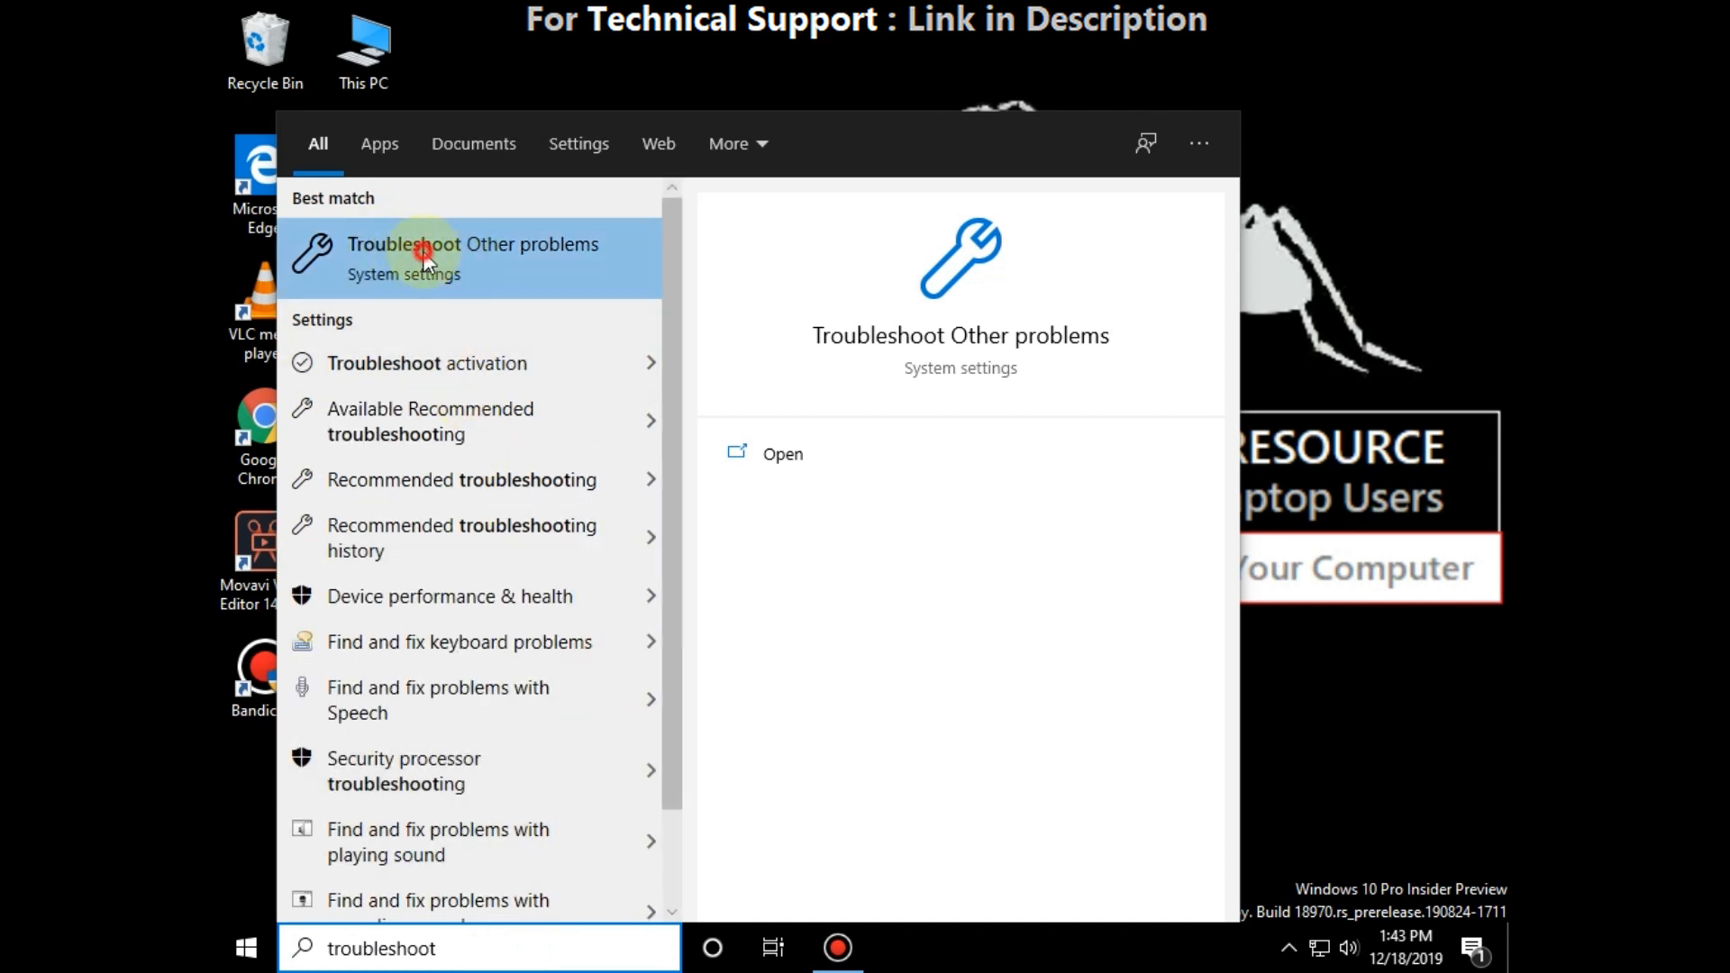
{"action": "left_click", "coordinate": [420, 256]}
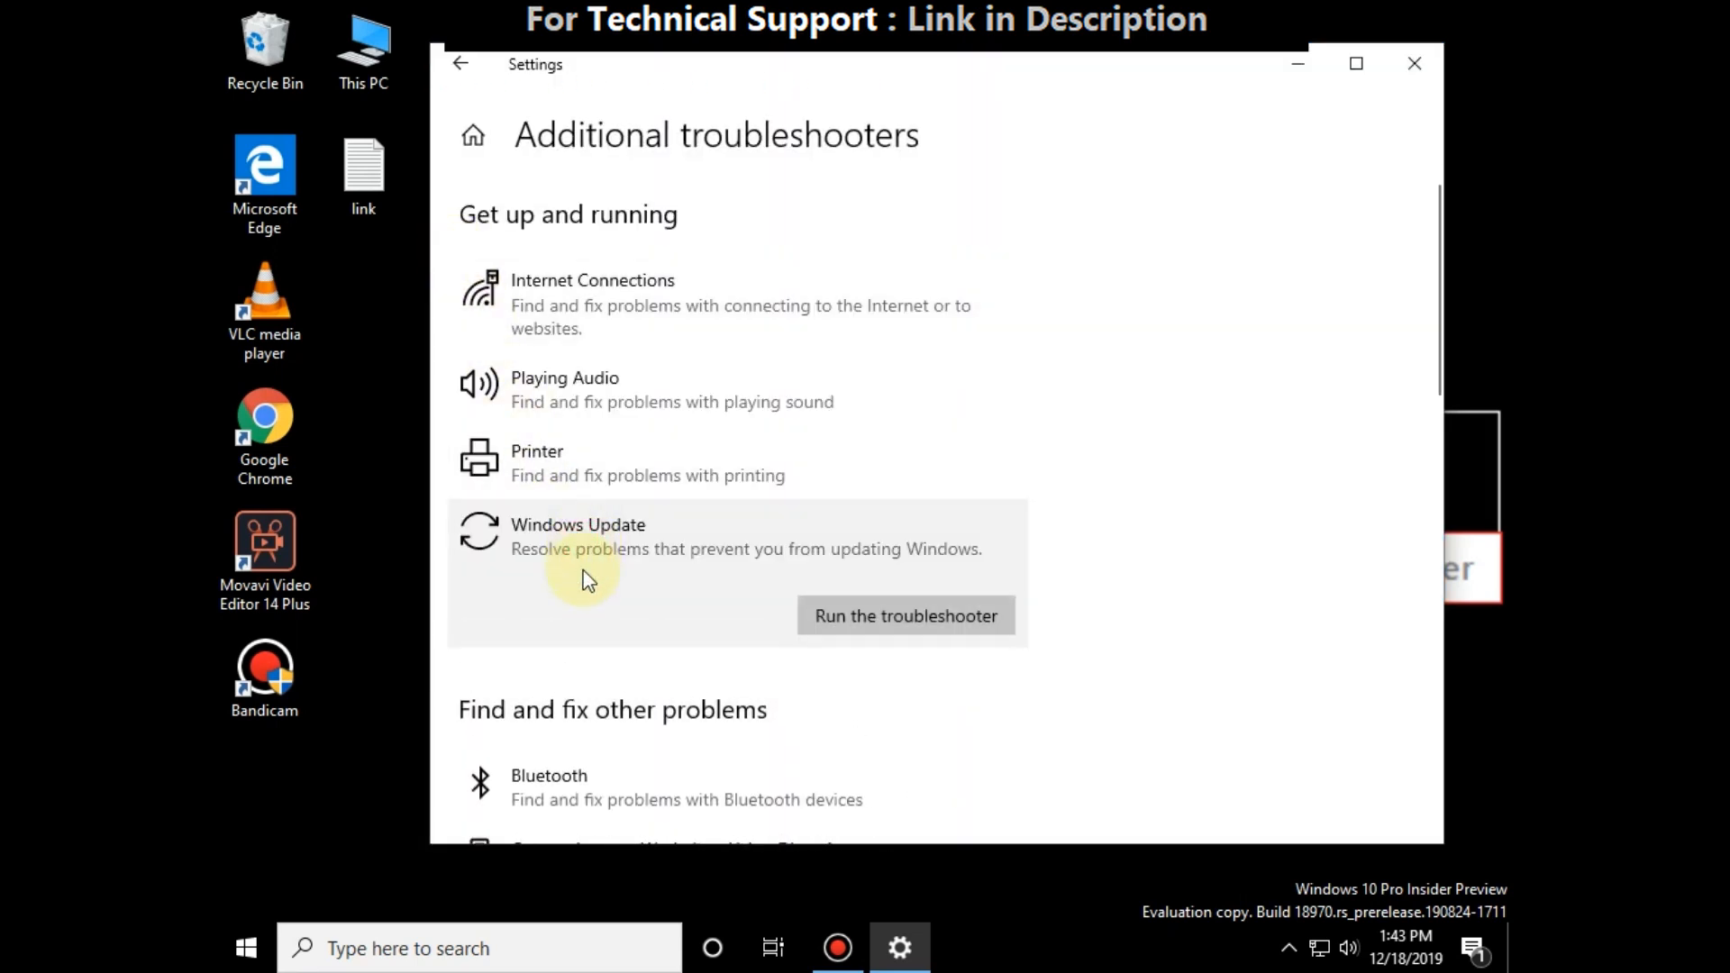
Step: Run the Windows Update troubleshooter until it reports detected issues, then close Settings
{"action": "left_click", "coordinate": [903, 616]}
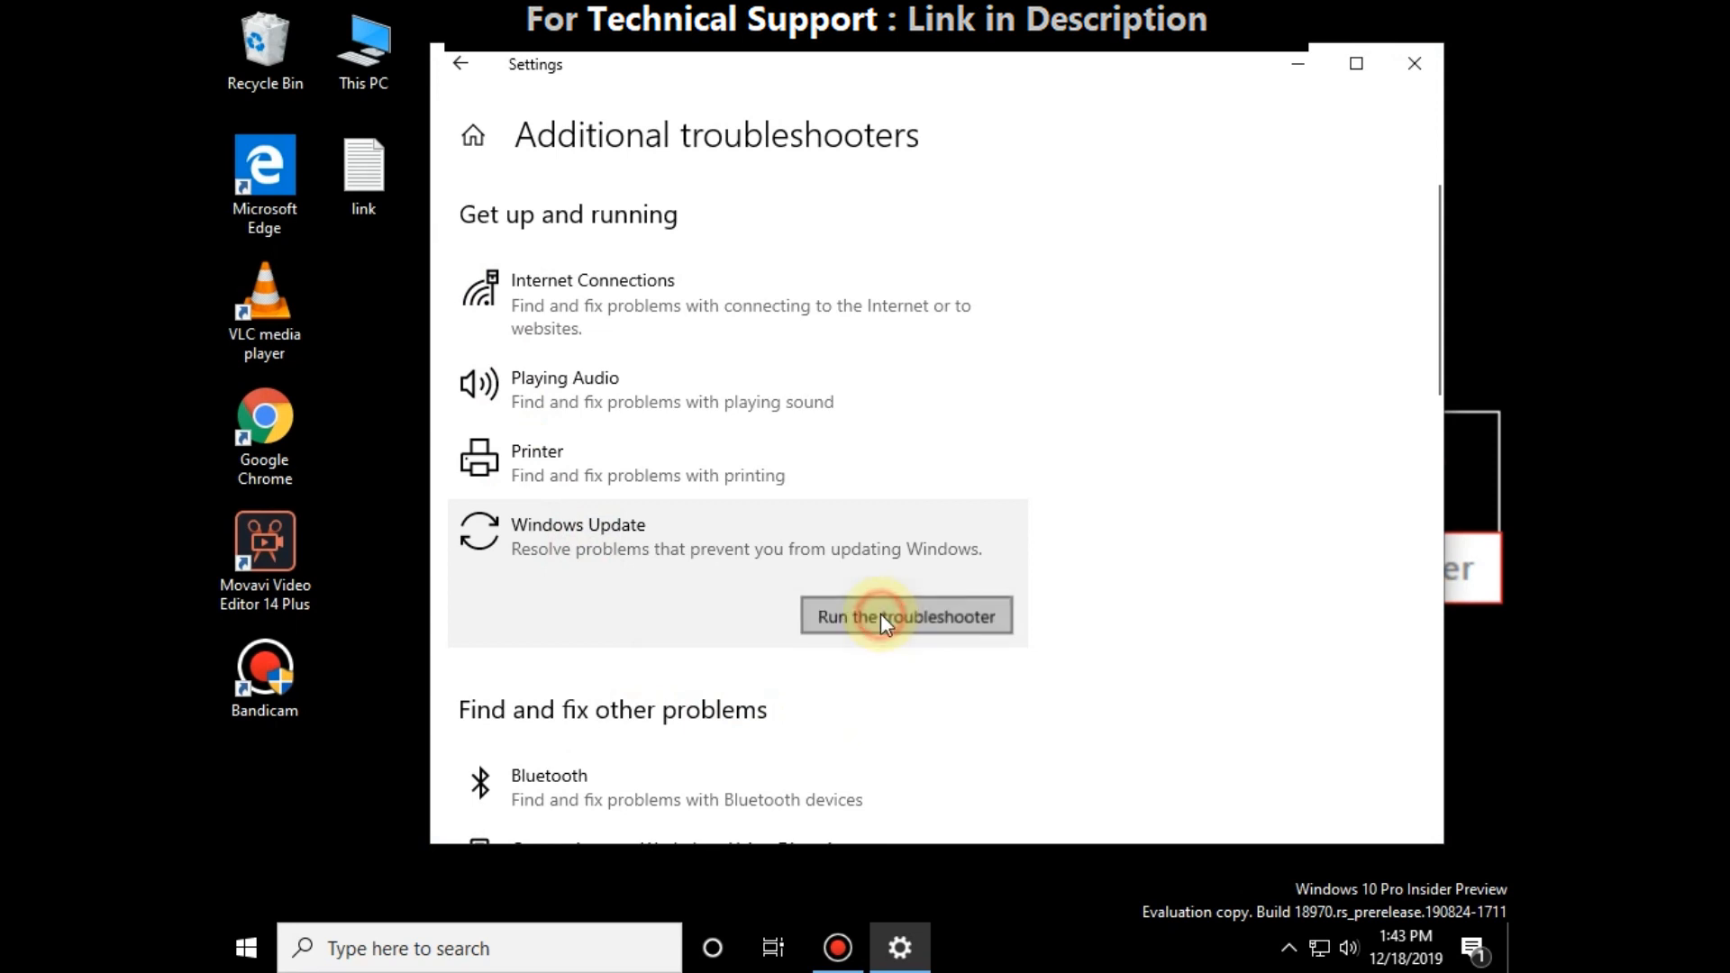
{"action": "left_click", "coordinate": [905, 616]}
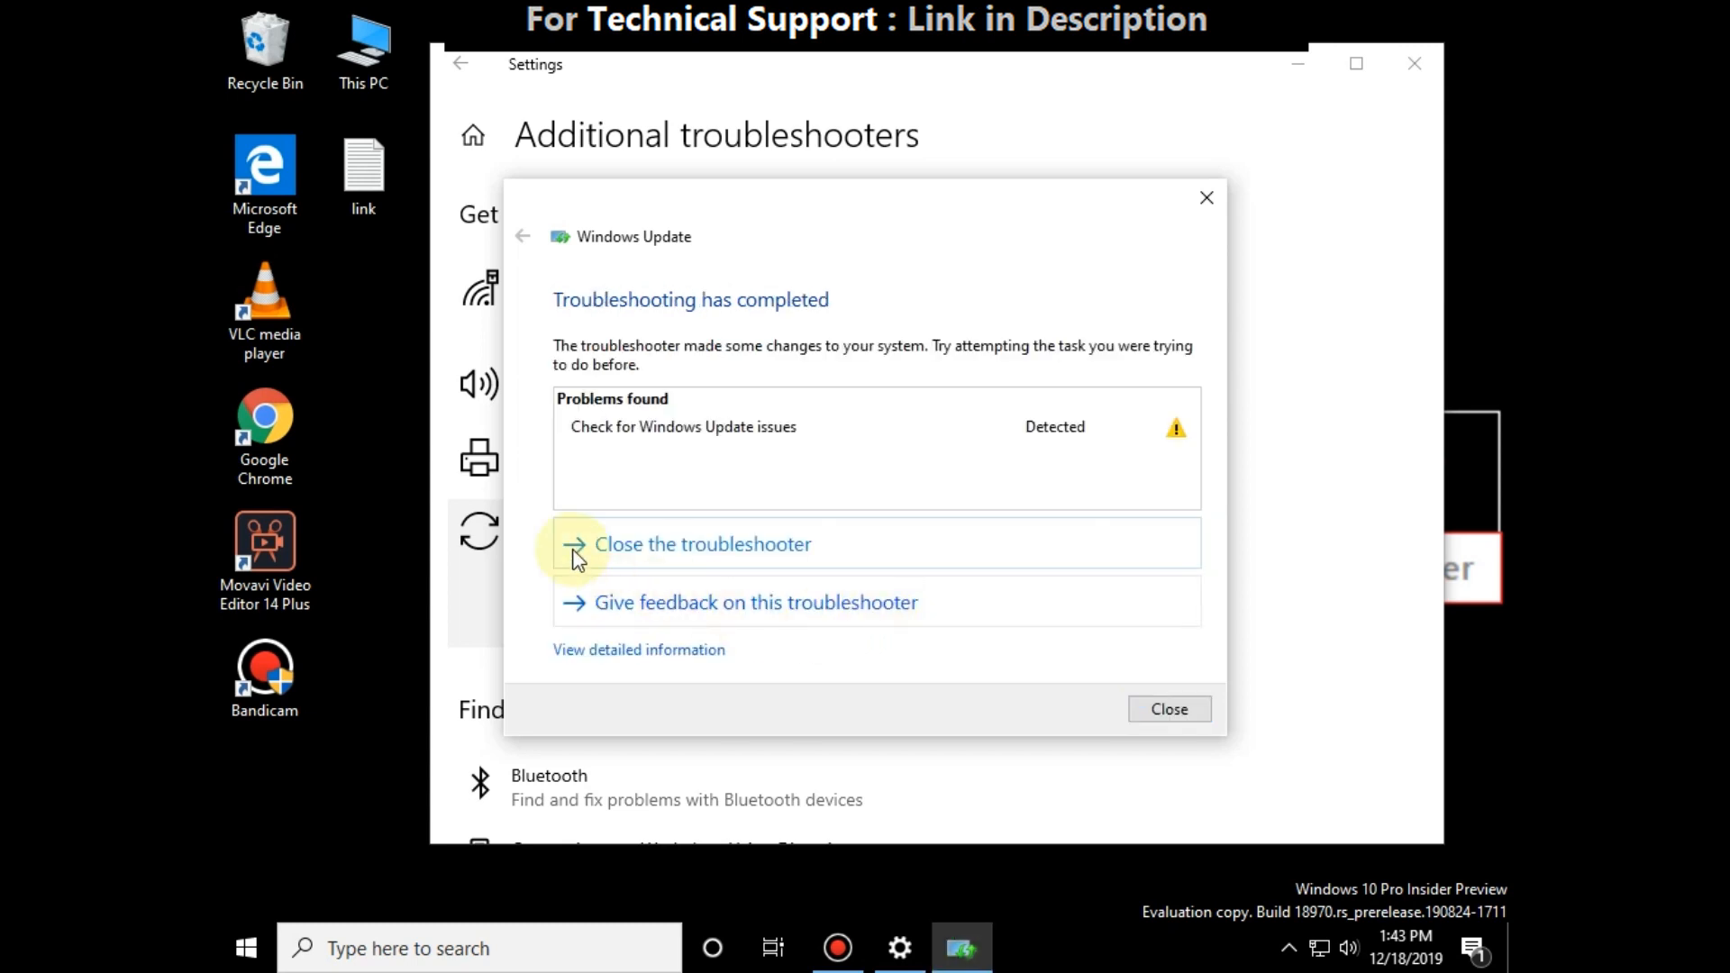
{"action": "mouse_move", "coordinate": [681, 551]}
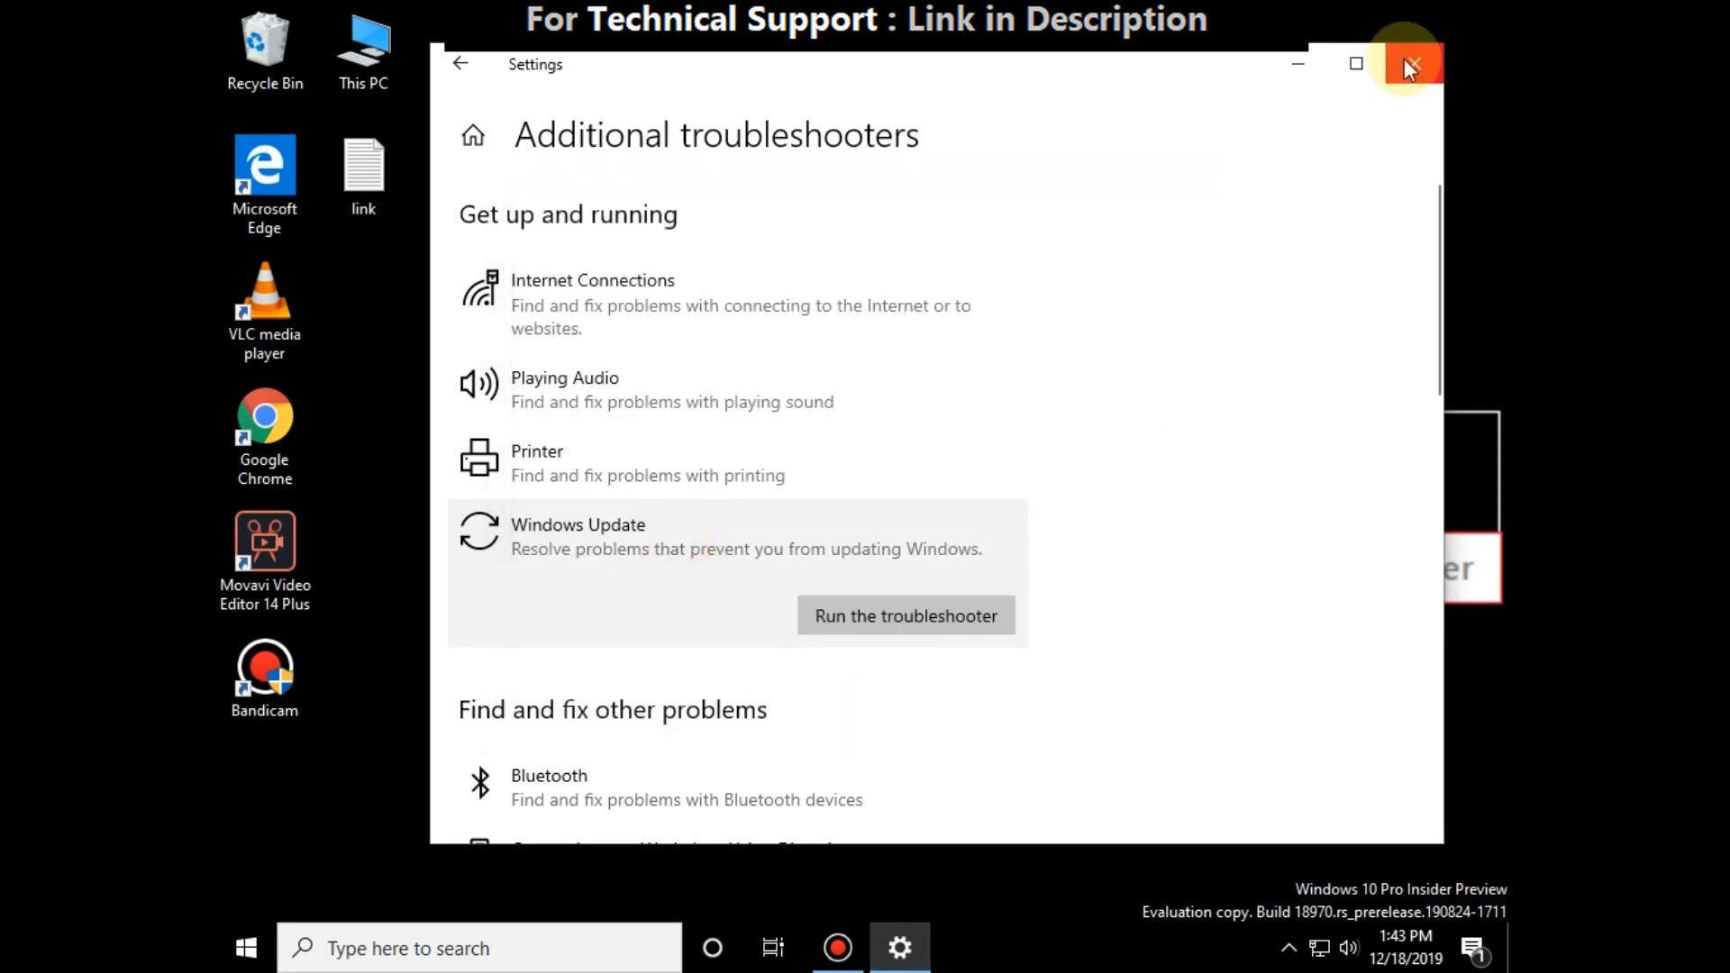
{"action": "left_click", "coordinate": [1413, 65]}
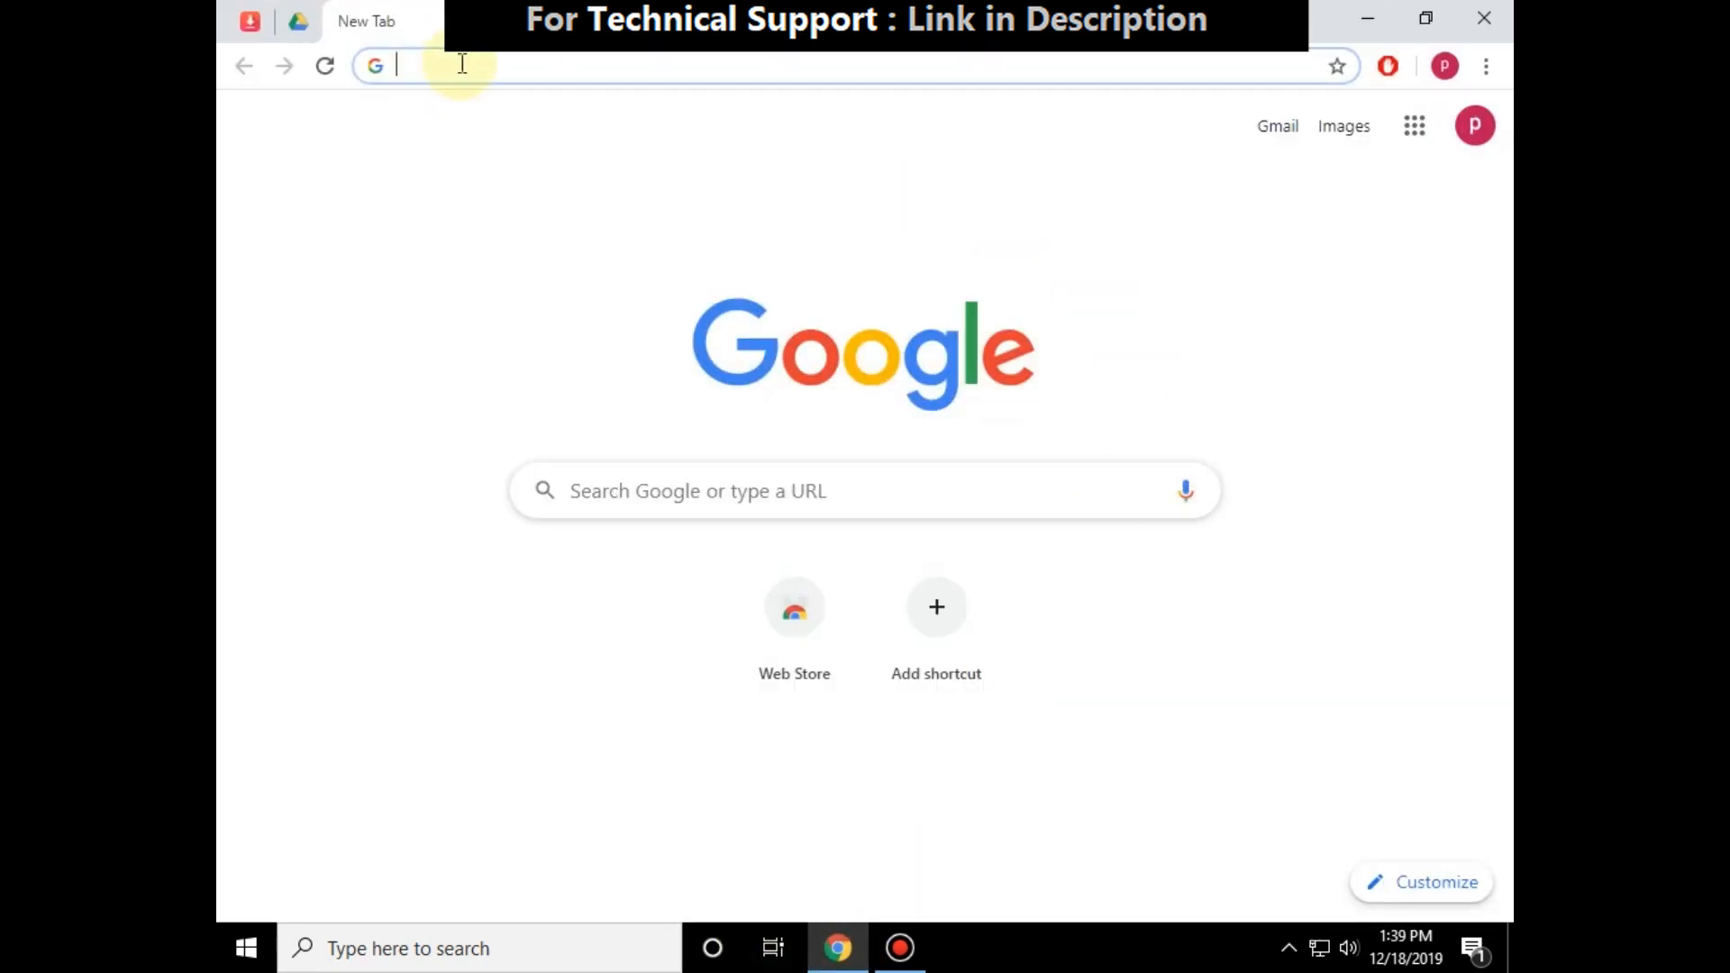
Step: Load the support.microsoft.com troubleshooter page, download wu10.diagcab and show it in Downloads
{"action": "type", "text": "https://support.microsoft.com/en-us/help/4027322/windows-update-troubleshooter"}
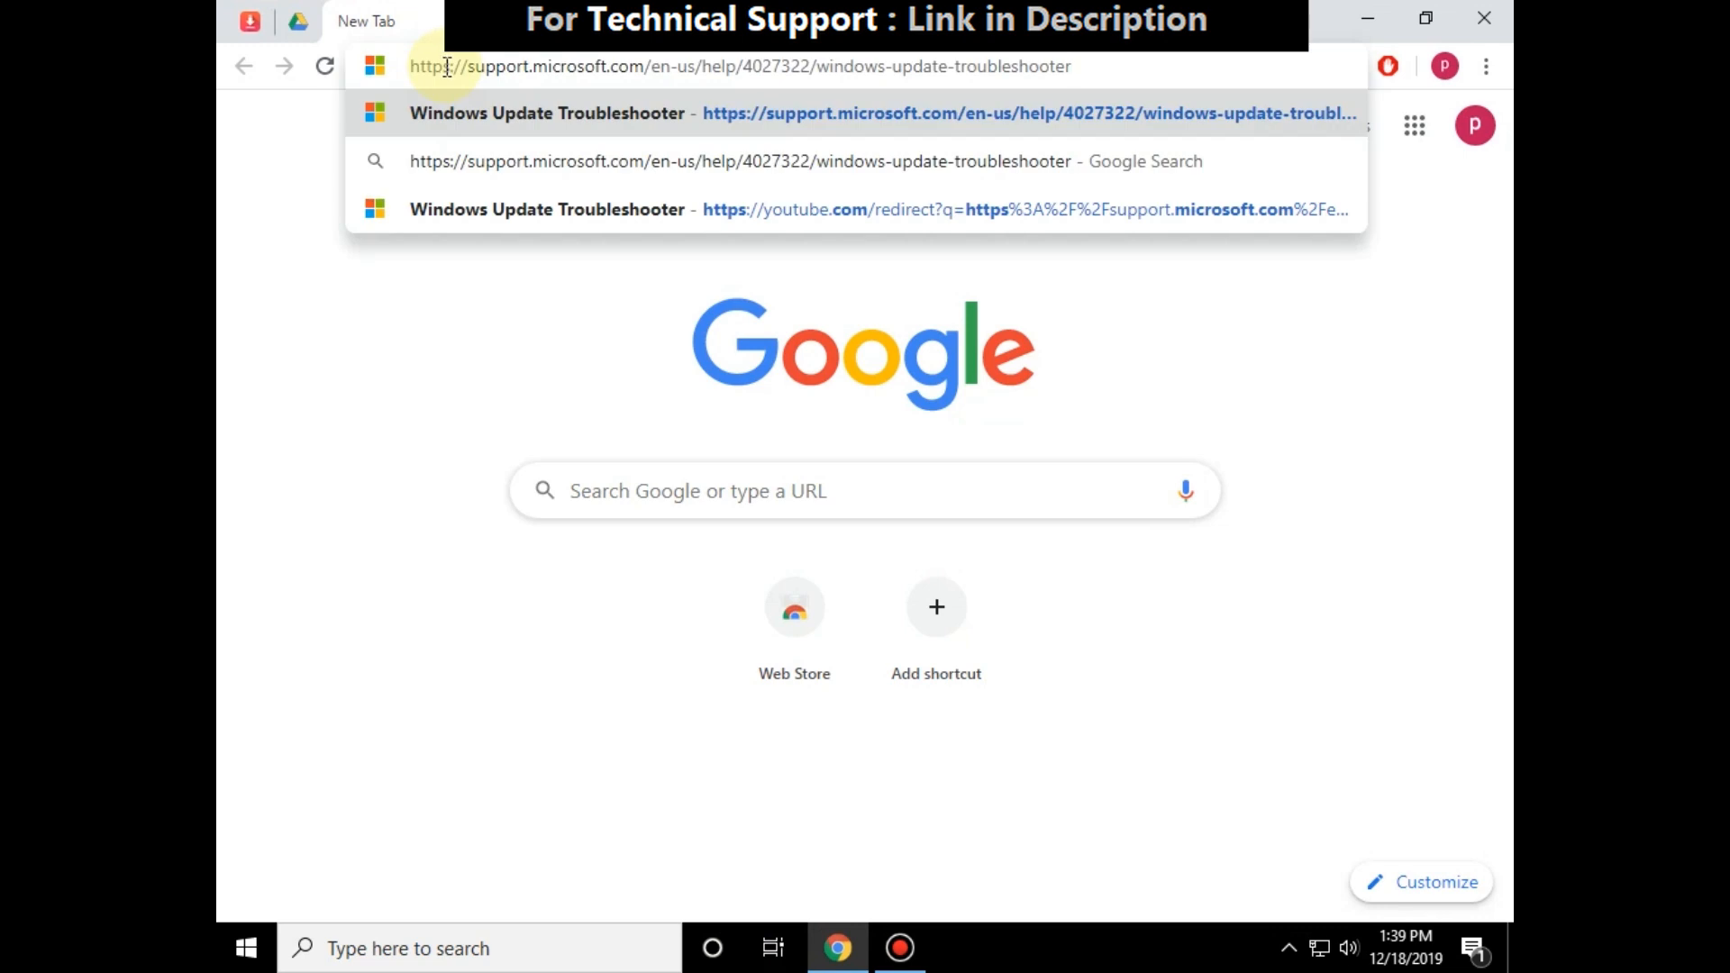
{"action": "key", "text": "Enter"}
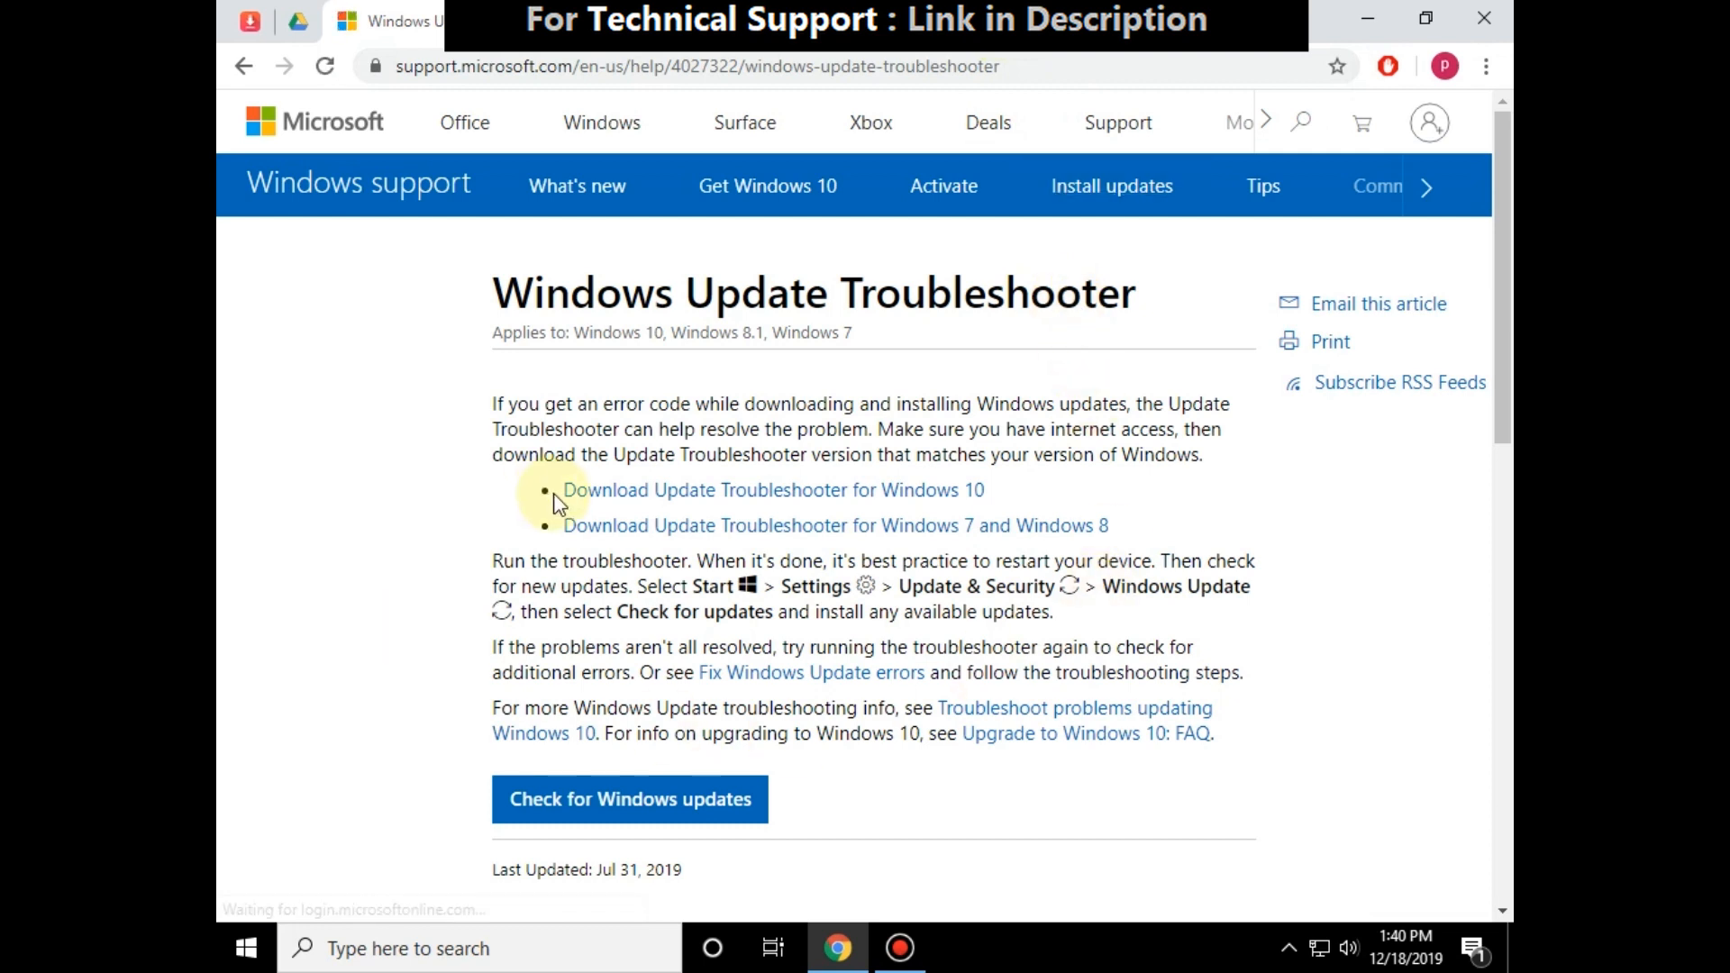
{"action": "mouse_move", "coordinate": [612, 497]}
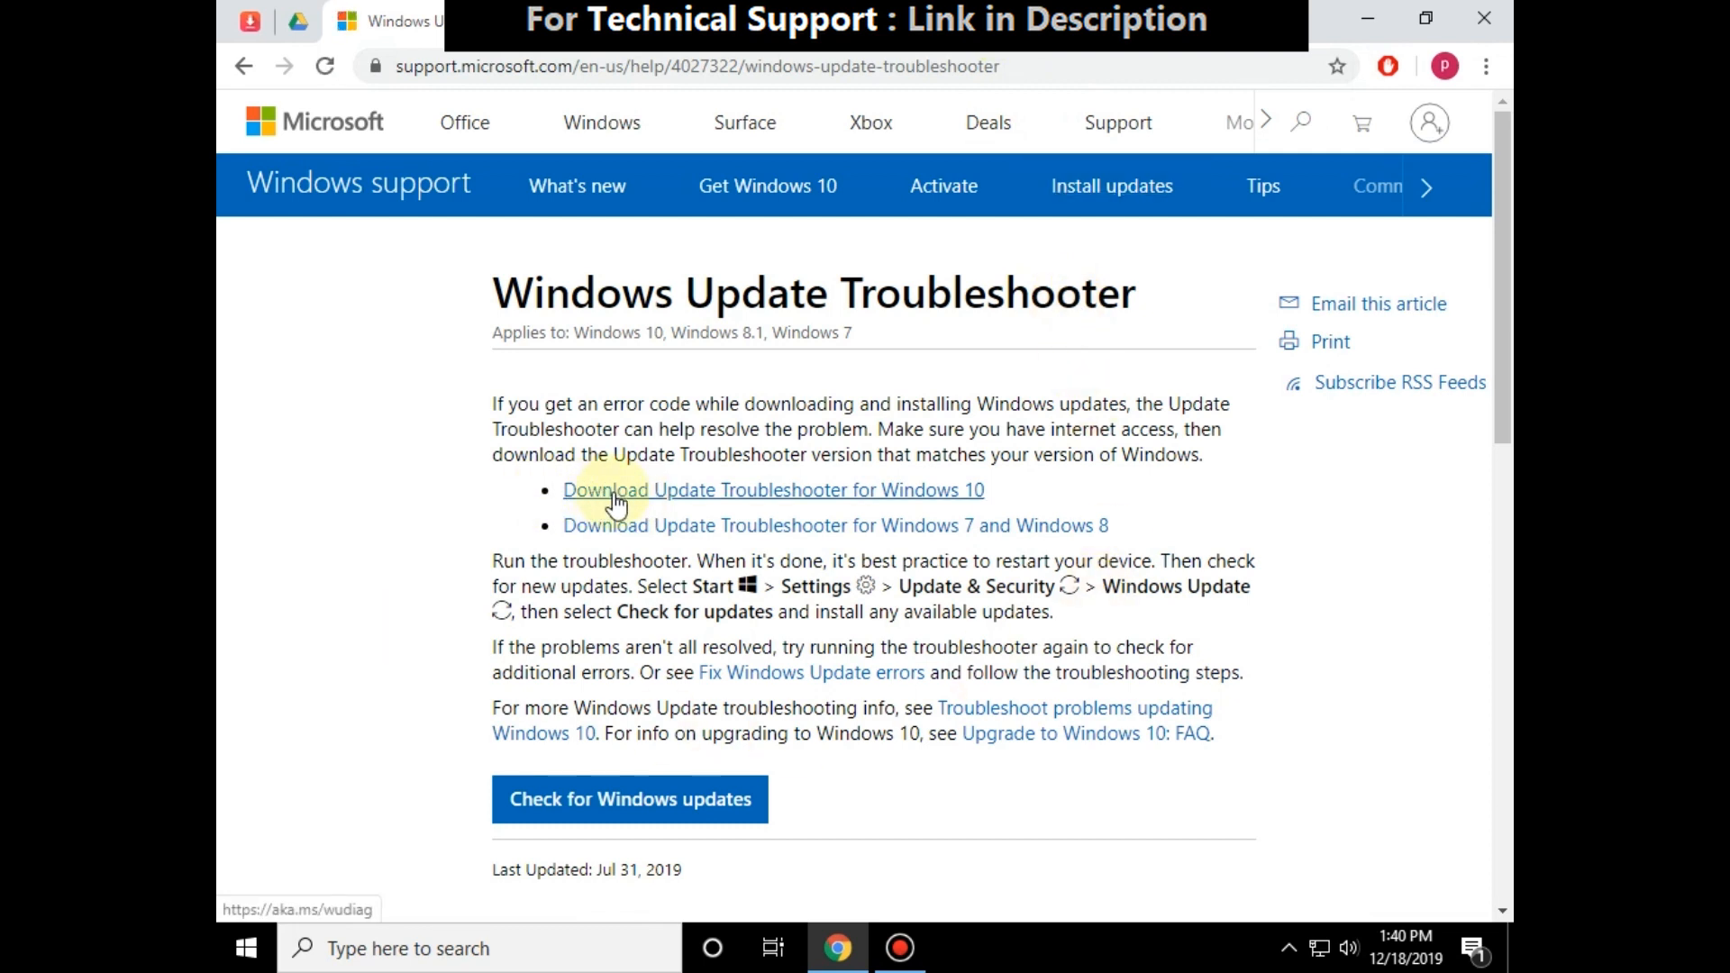
{"action": "left_click", "coordinate": [771, 490]}
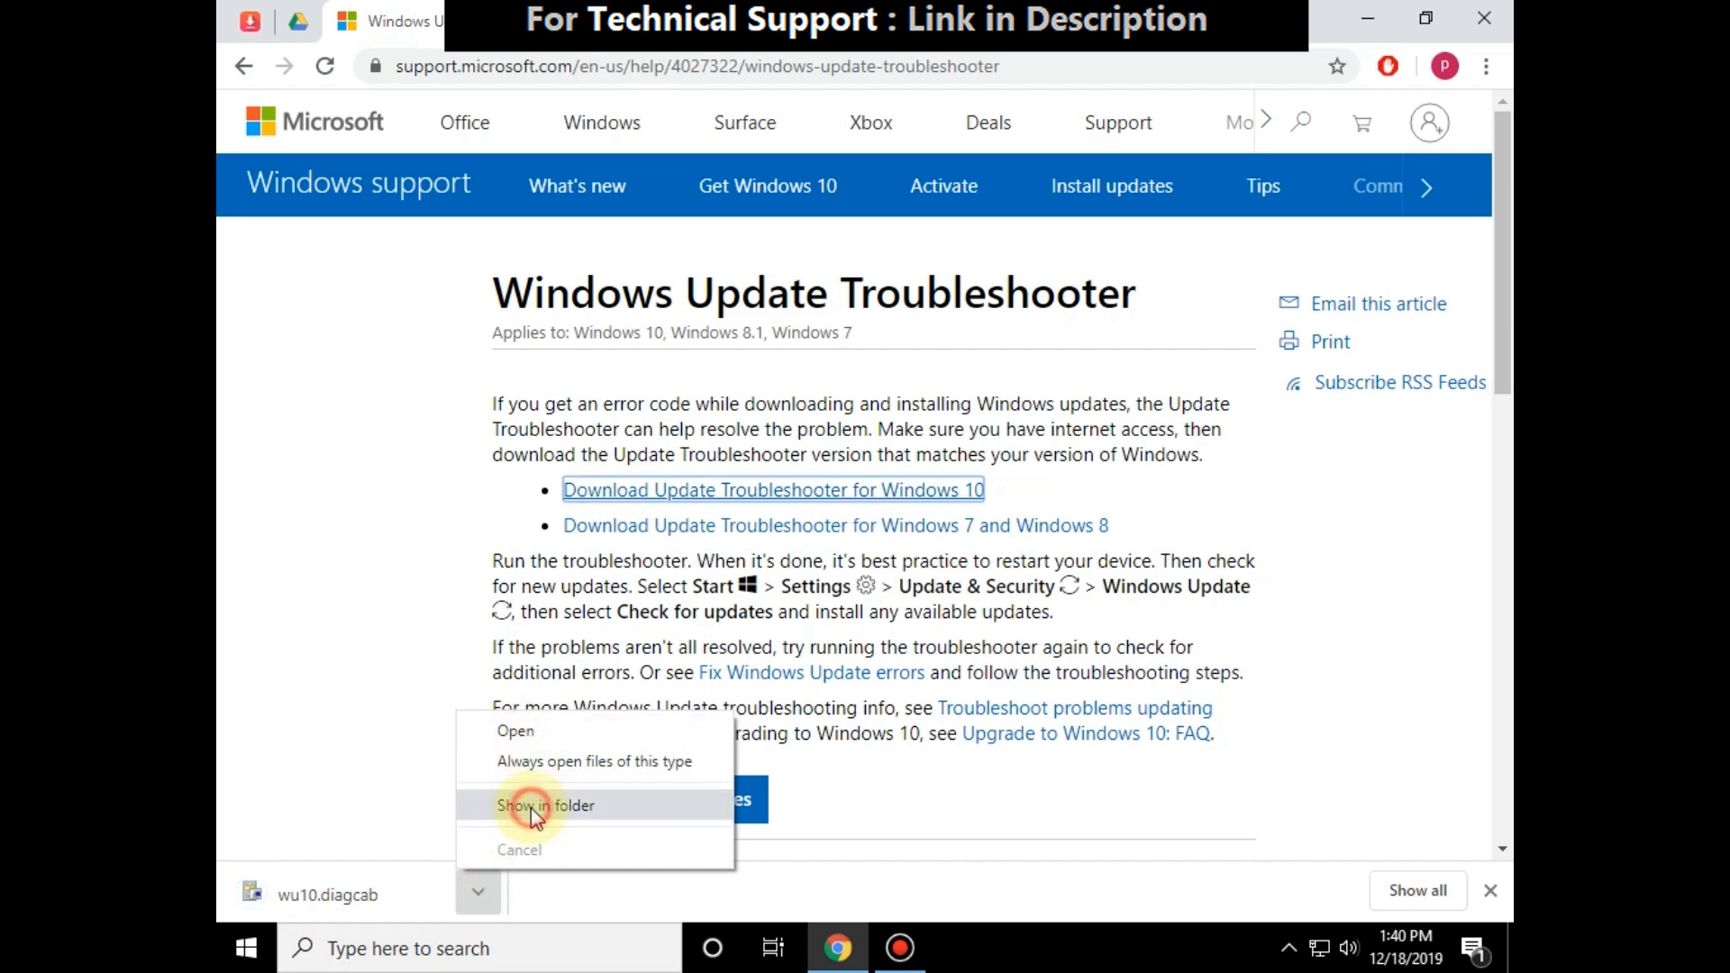
{"action": "left_click", "coordinate": [544, 804]}
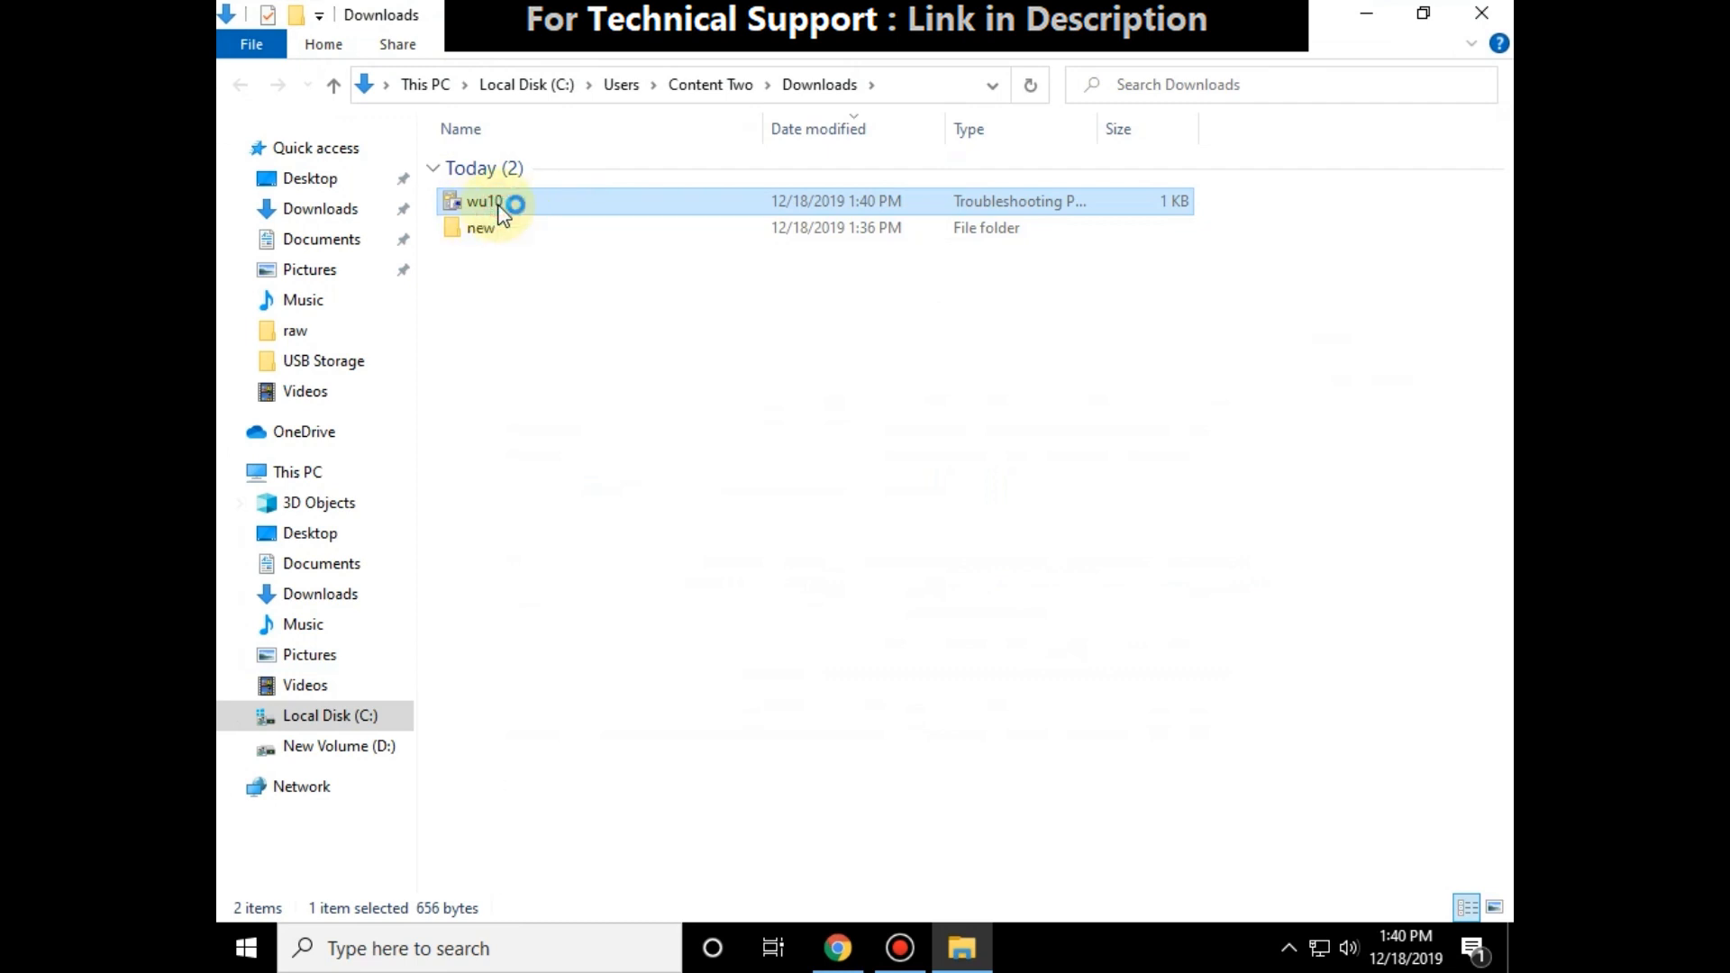
Step: Launch wu10.diagcab from Downloads and proceed through Next into the troubleshooting scan
{"action": "double_click", "coordinate": [483, 200]}
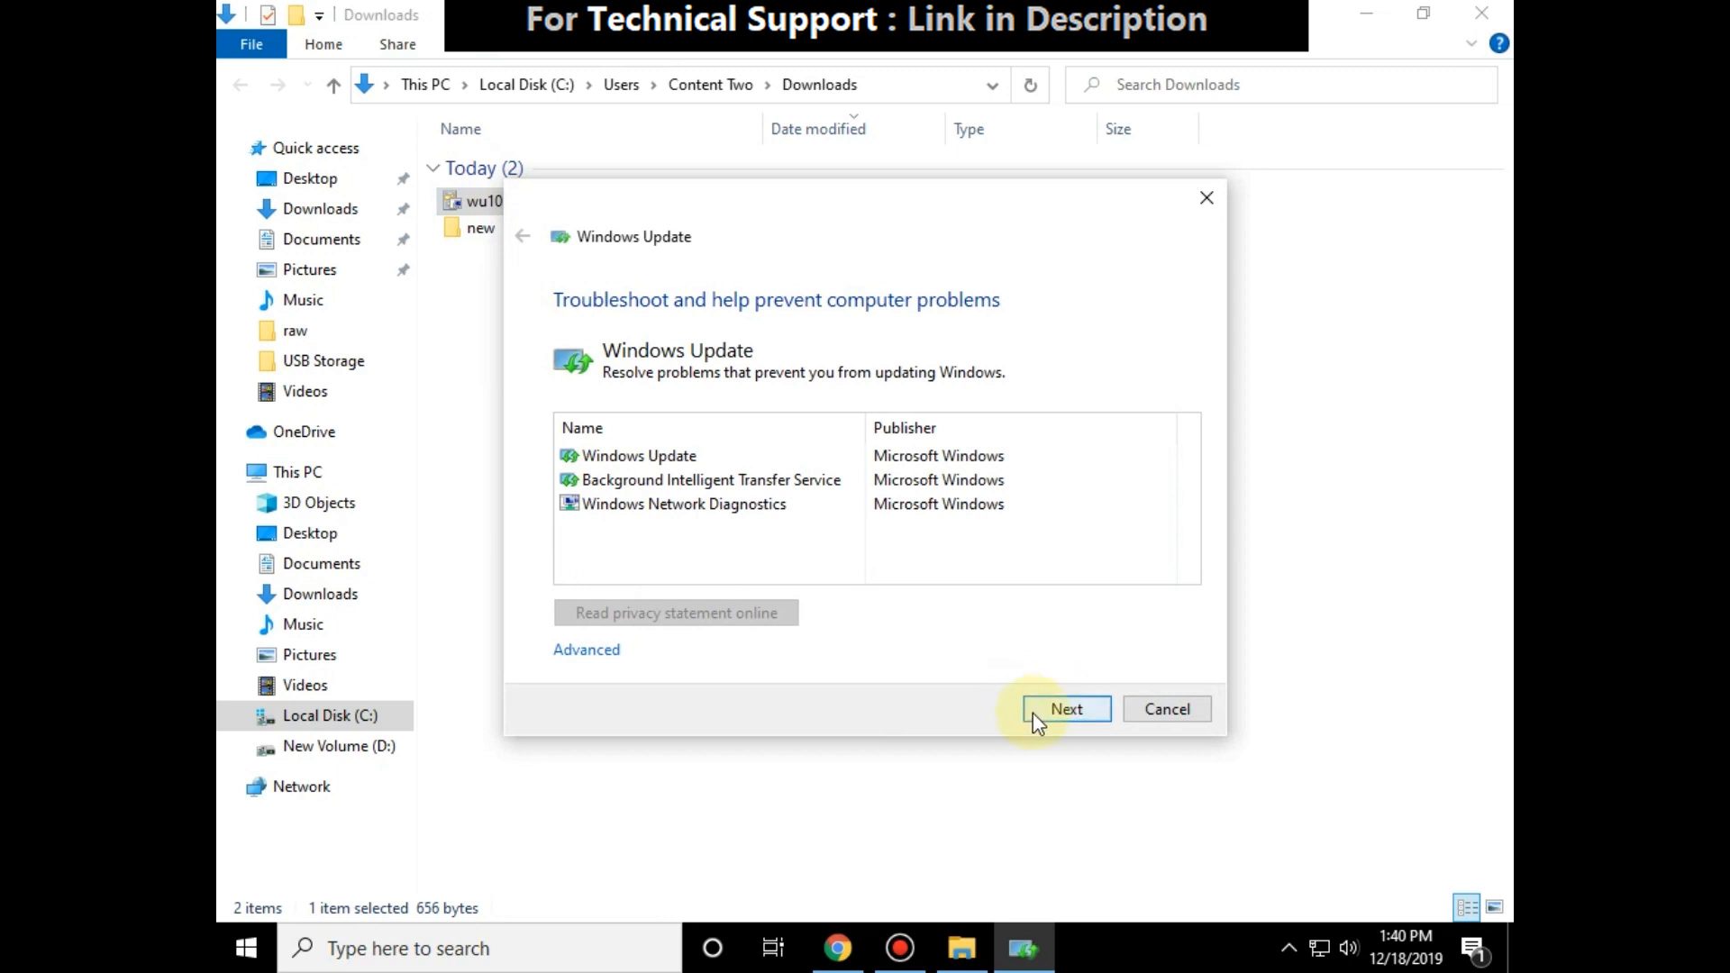
{"action": "left_click", "coordinate": [1065, 708]}
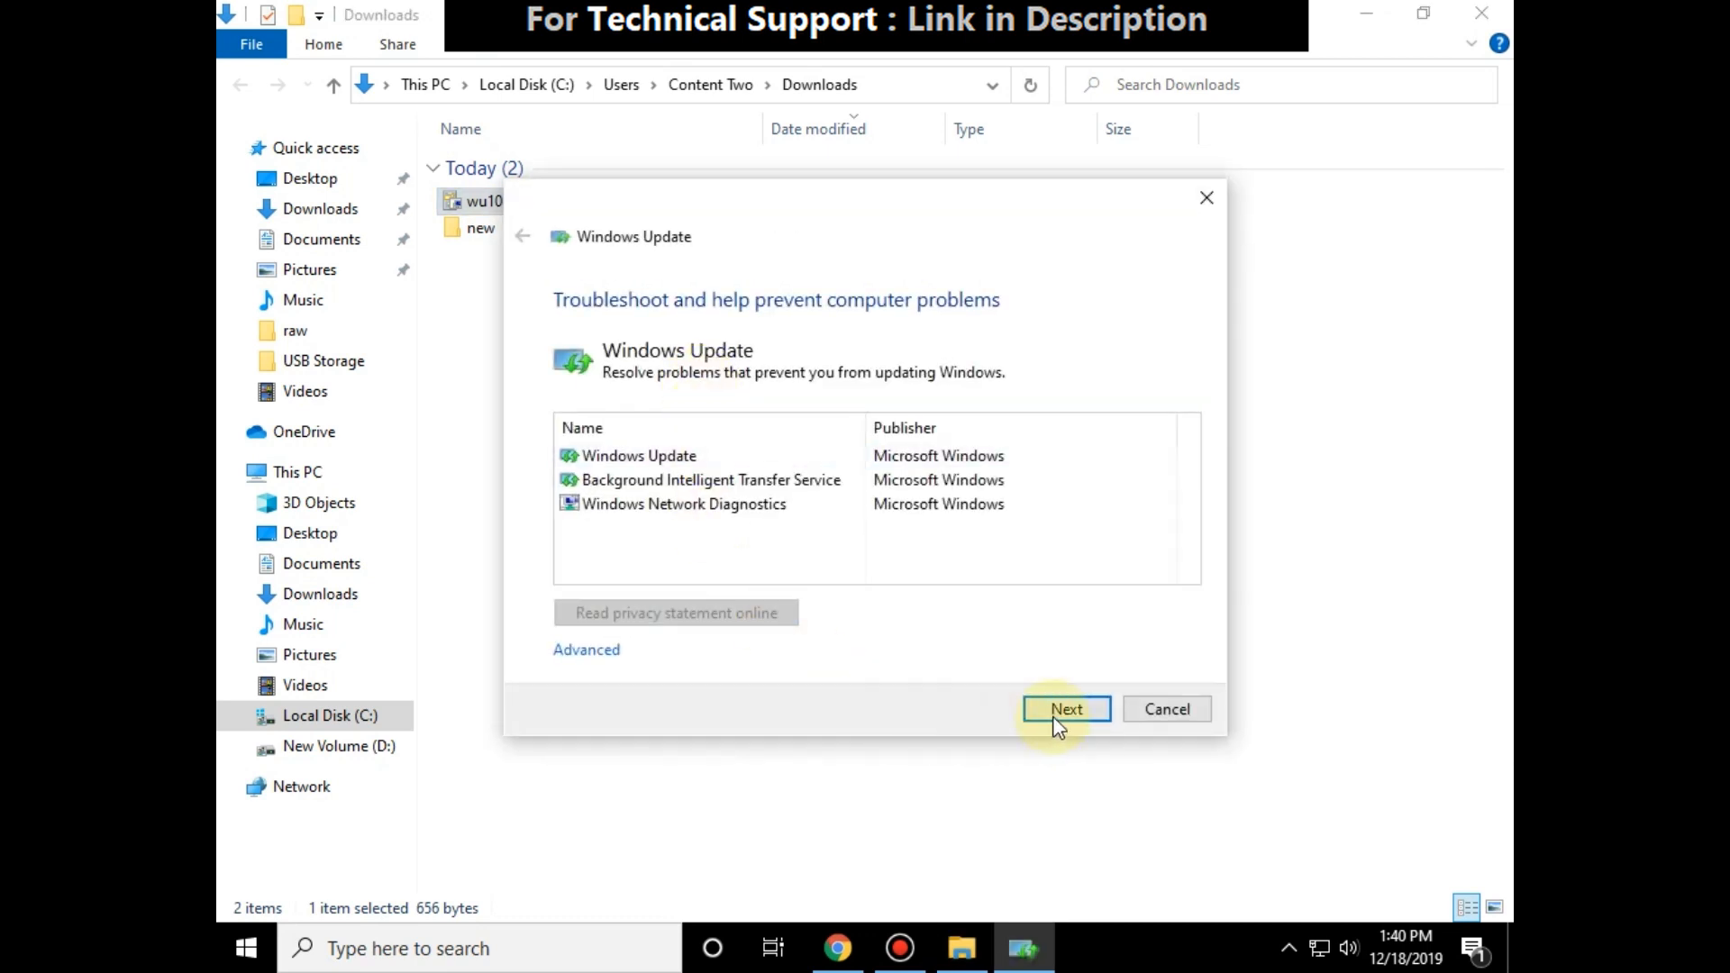
{"action": "left_click", "coordinate": [1065, 708]}
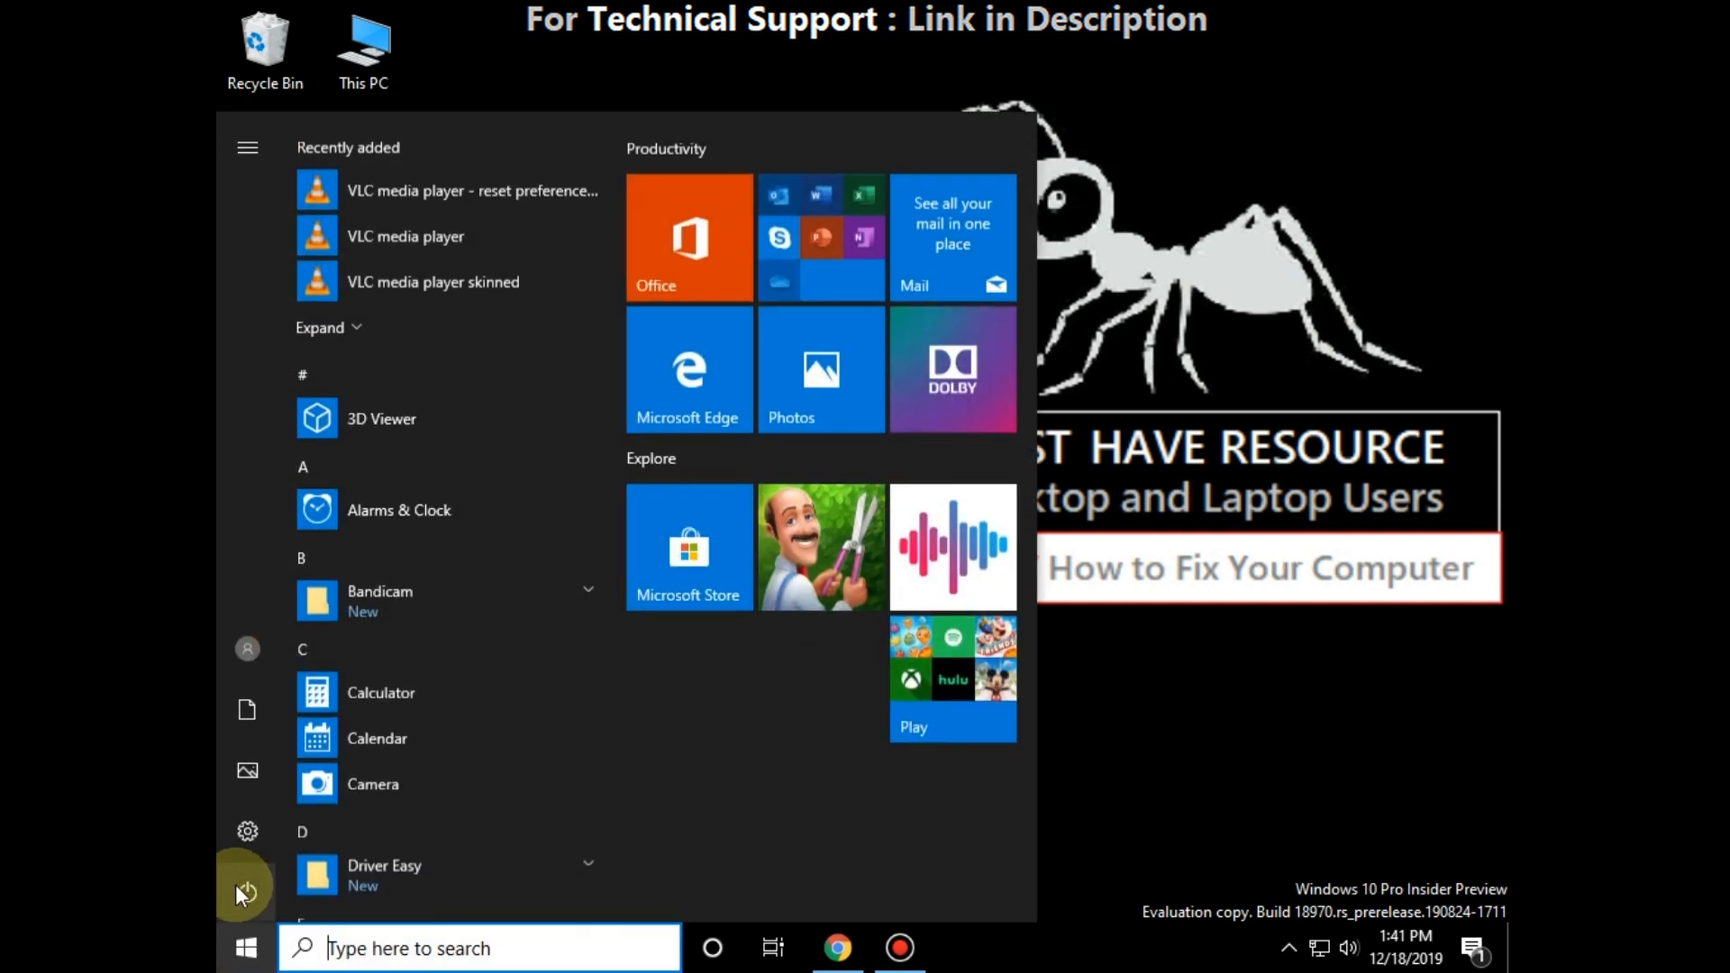
Step: Bring up the Start menu power options to restart the PC
{"action": "left_click", "coordinate": [247, 892]}
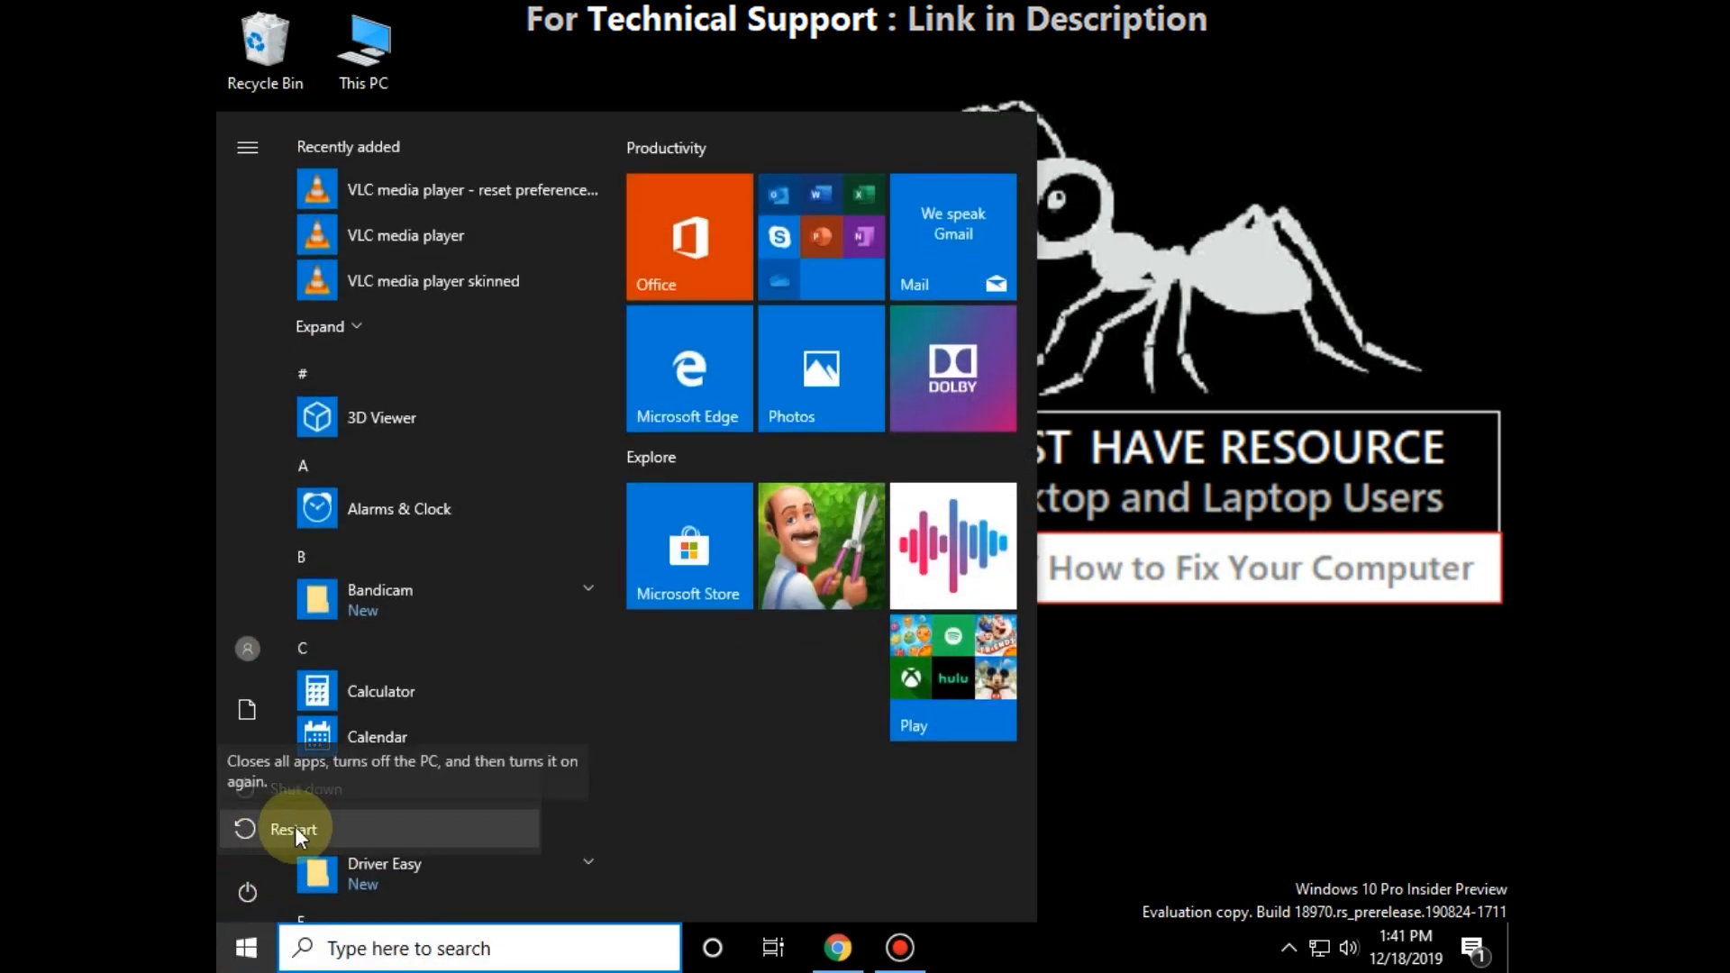